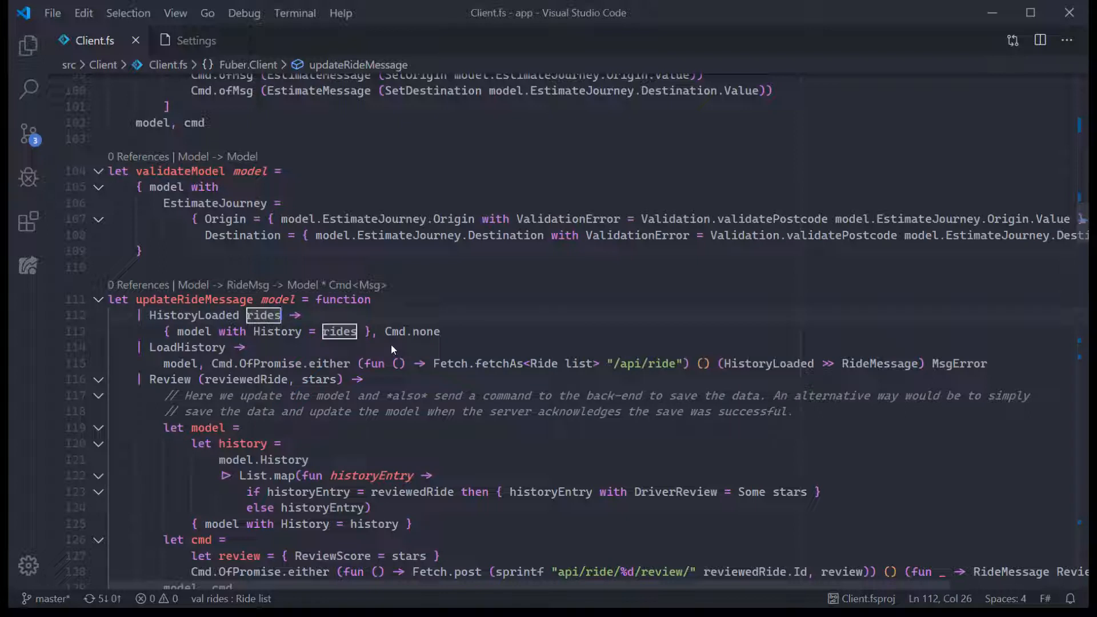
# Step: Inspect type tooltips for rides and List.map, and browse the Fetch.fetchAs parameter-info overloads
pyautogui.click(277, 331)
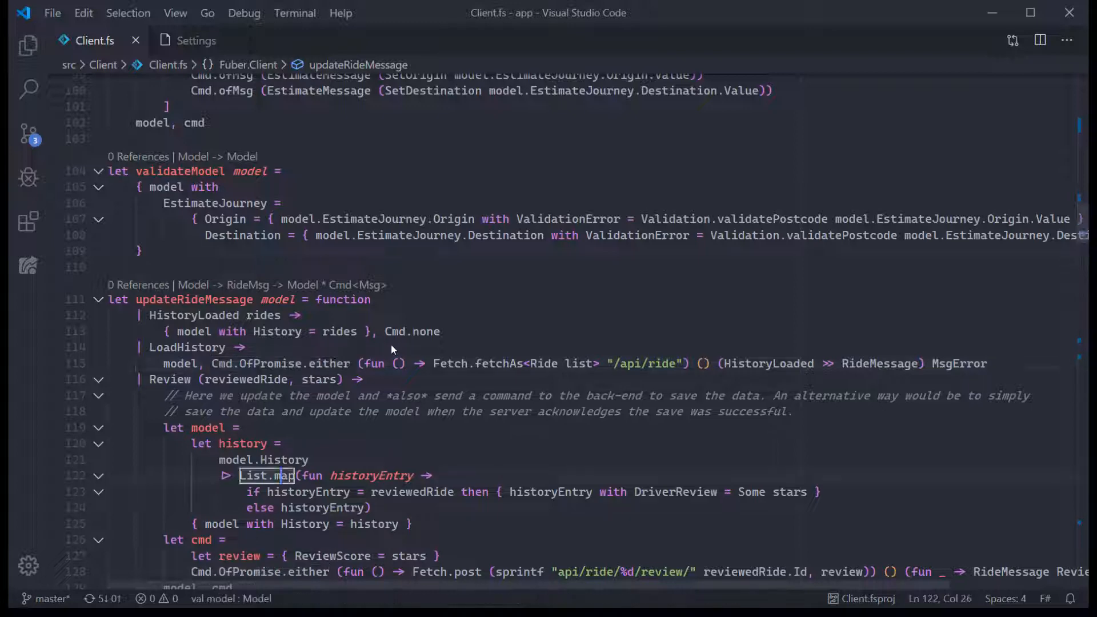
pyautogui.click(259, 442)
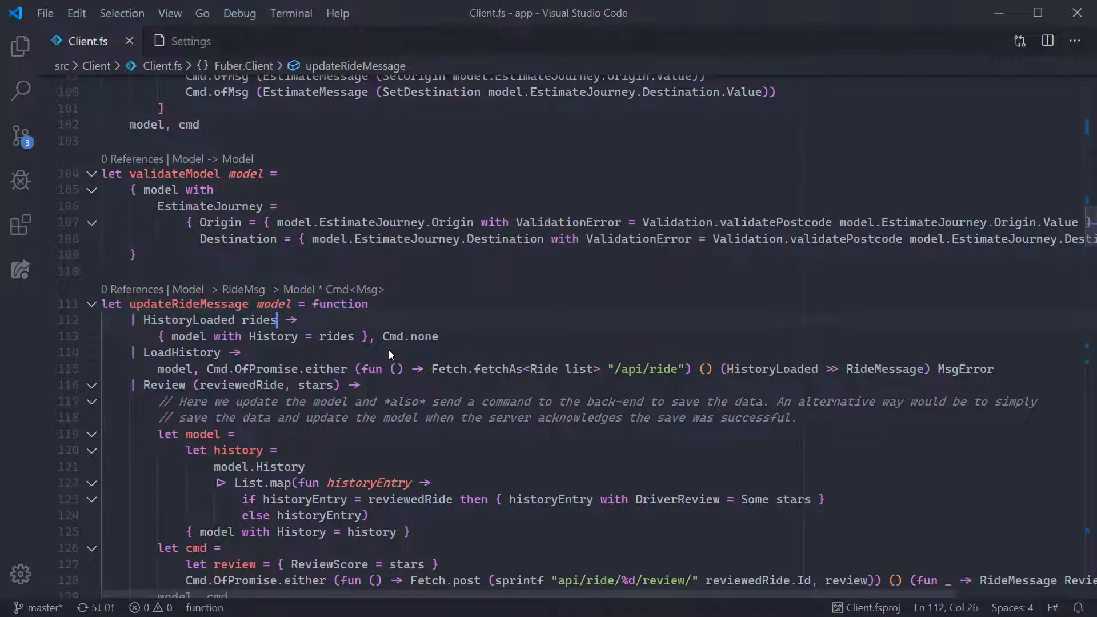
pyautogui.moveTo(187, 320)
pyautogui.write('let x = Fetch.fetchAs')
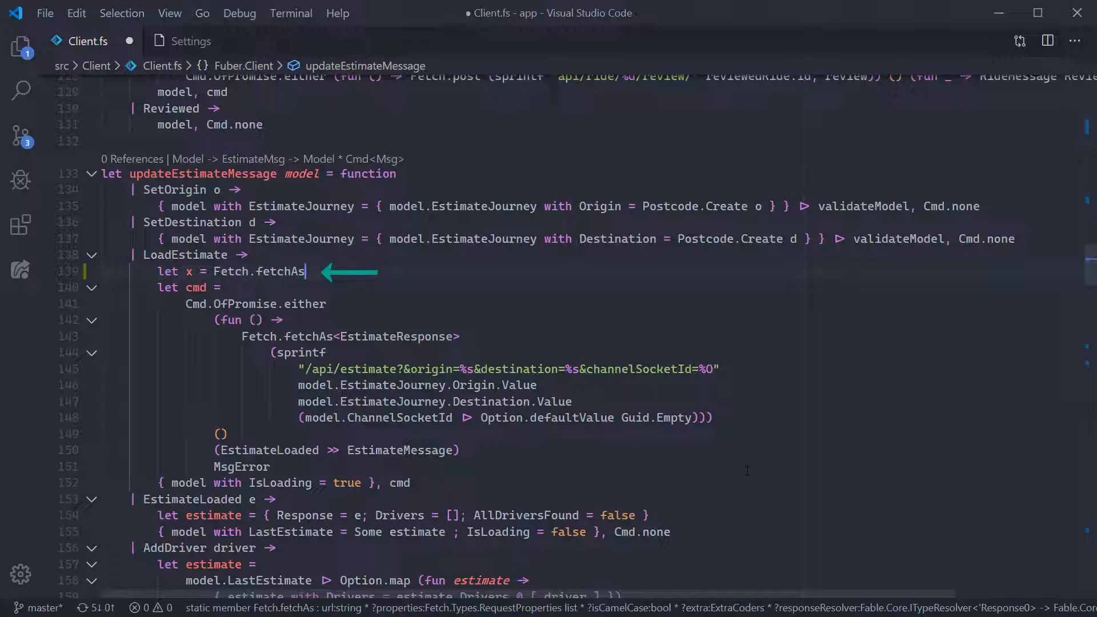
pyautogui.press('ctrl+shift+space')
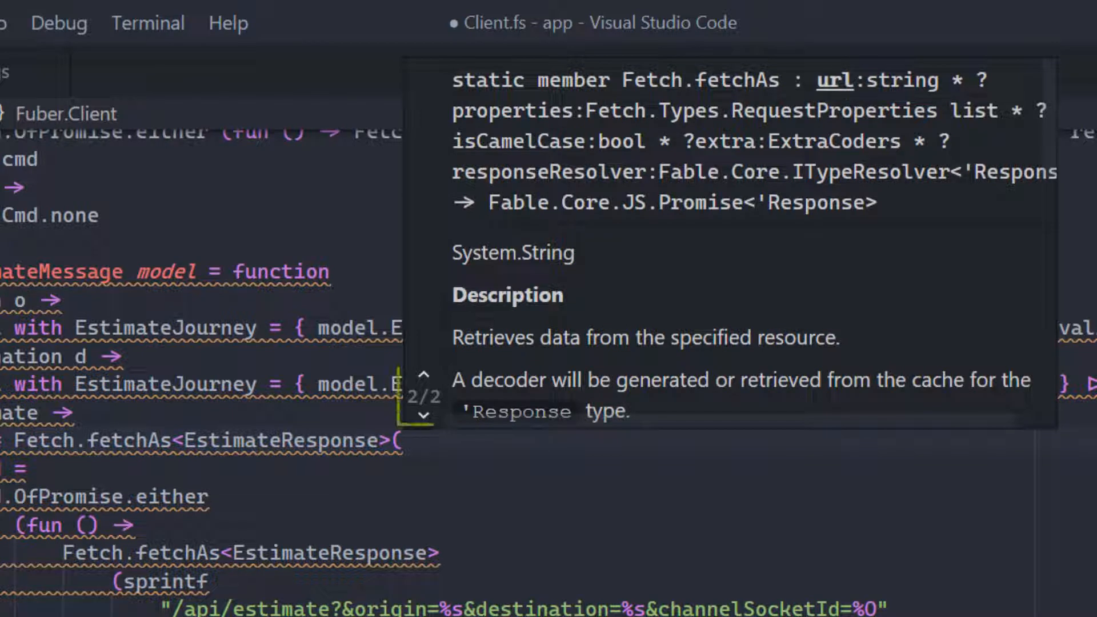
pyautogui.click(424, 374)
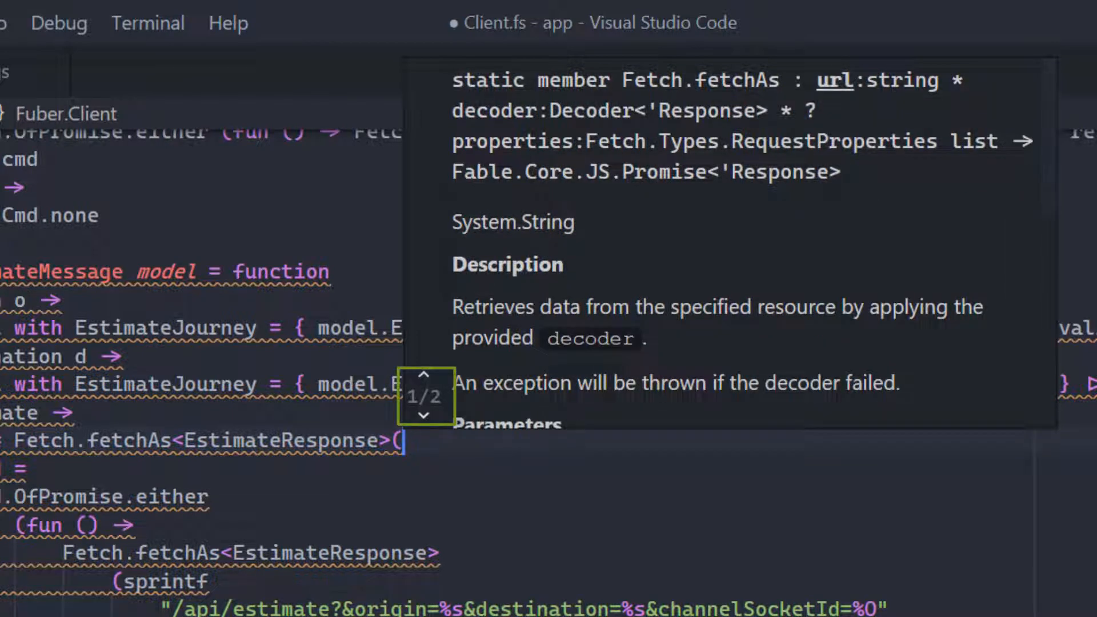
pyautogui.click(424, 416)
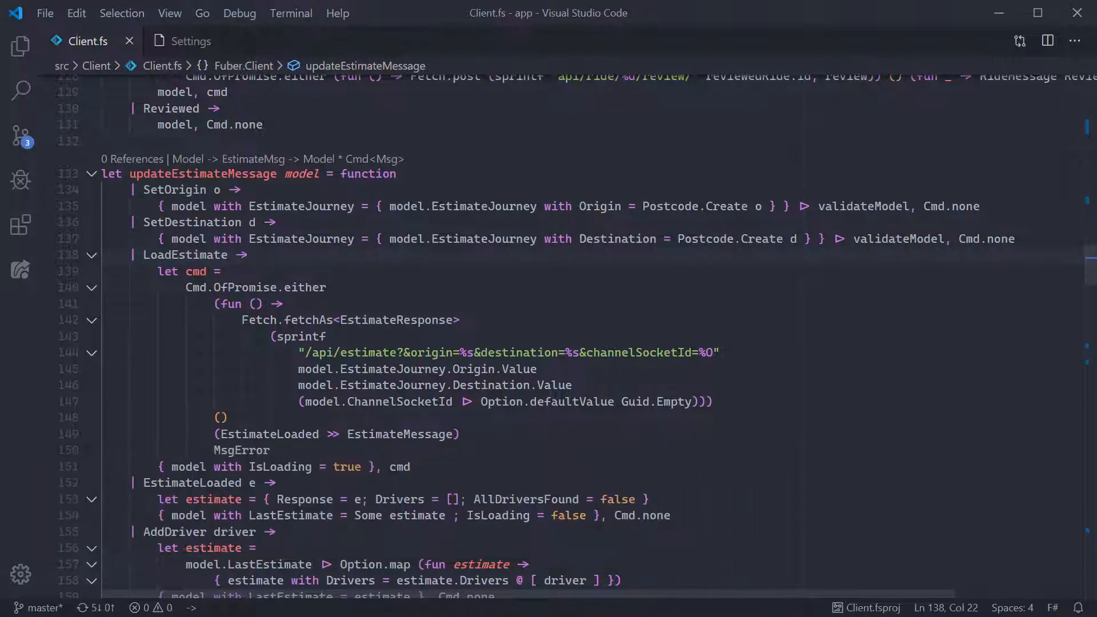
# Step: Start a `let x =` binding and bring up List member completions, filtering with '.fe'
pyautogui.write('let x = List.')
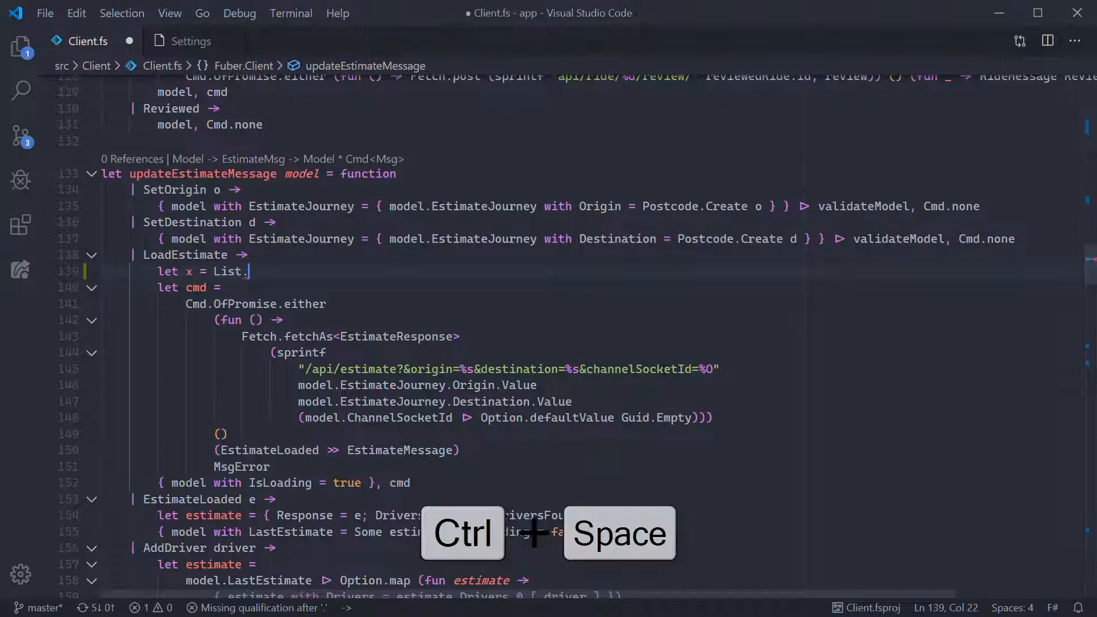
pyautogui.press('ctrl+space')
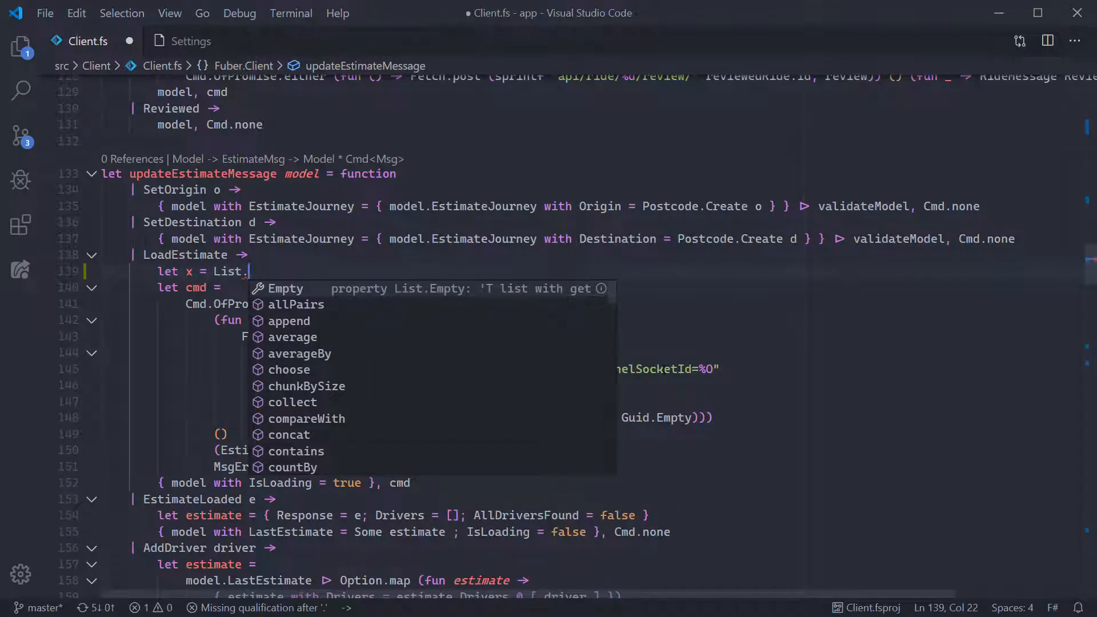
pyautogui.press('ctrl+space')
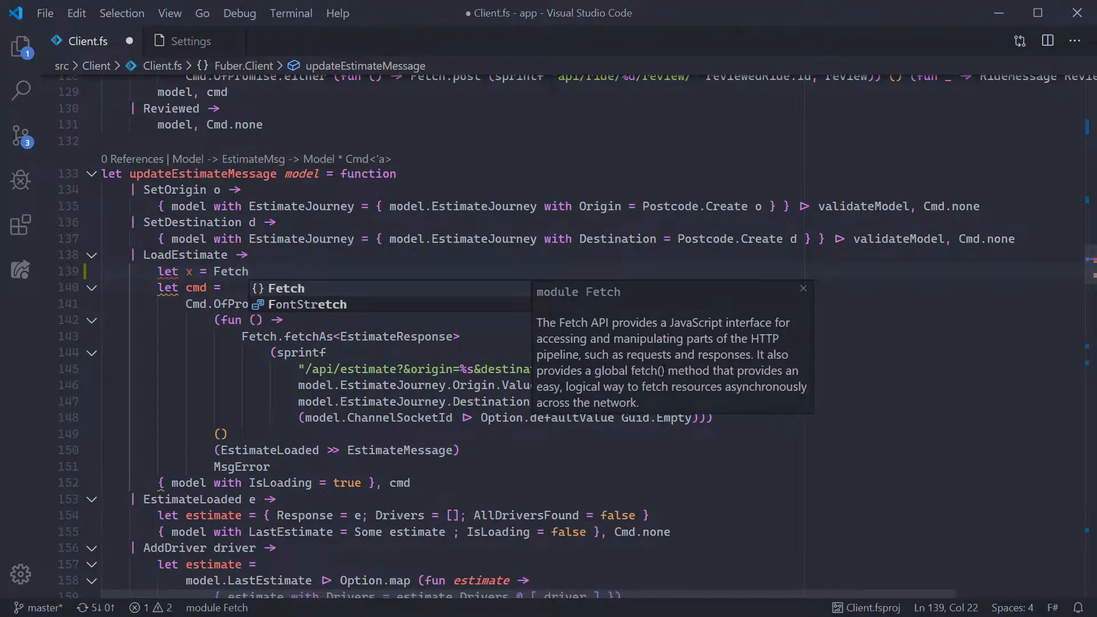
pyautogui.write('.fe')
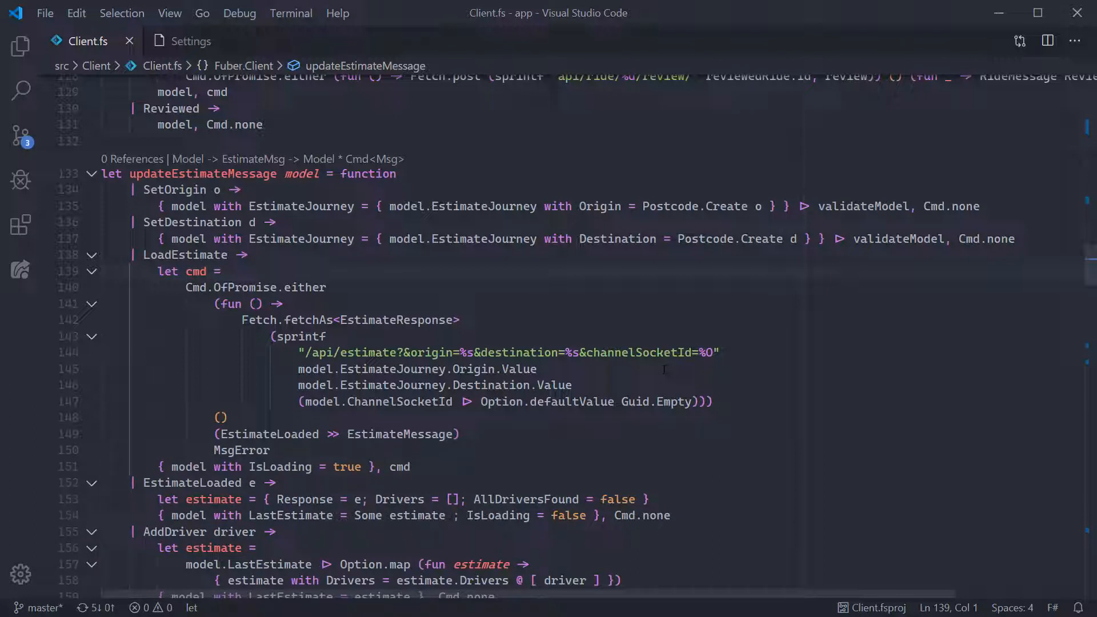
# Step: Show Info Panel docs for Cmd, Cmd.OfPromise.either, fetchAs and EstimateLoaded, then type List.map
pyautogui.press('alt+.')
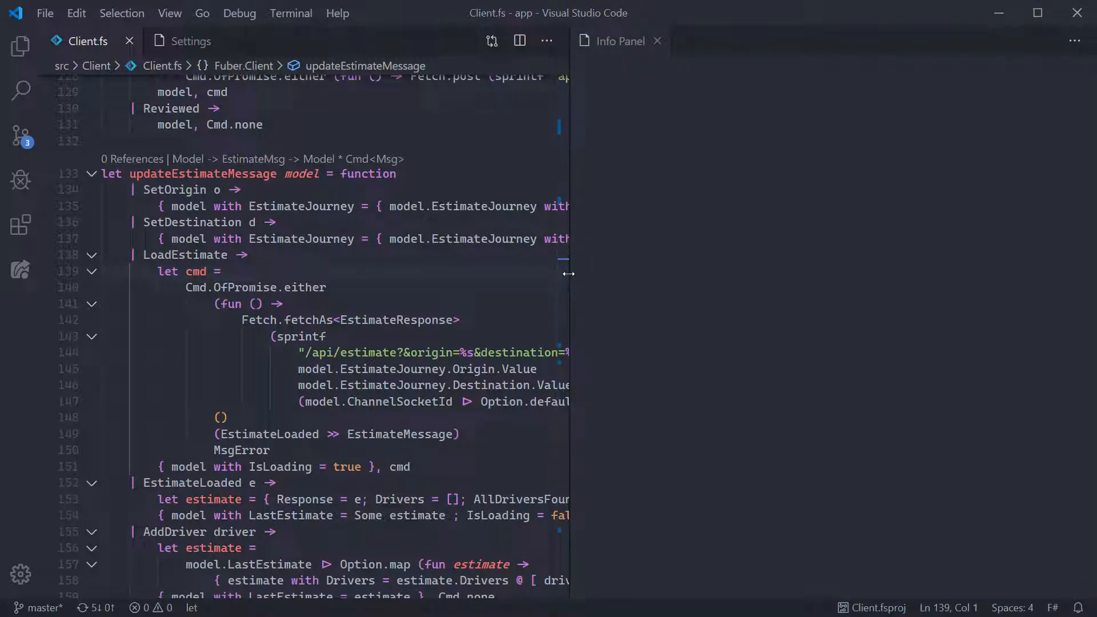
pyautogui.click(196, 287)
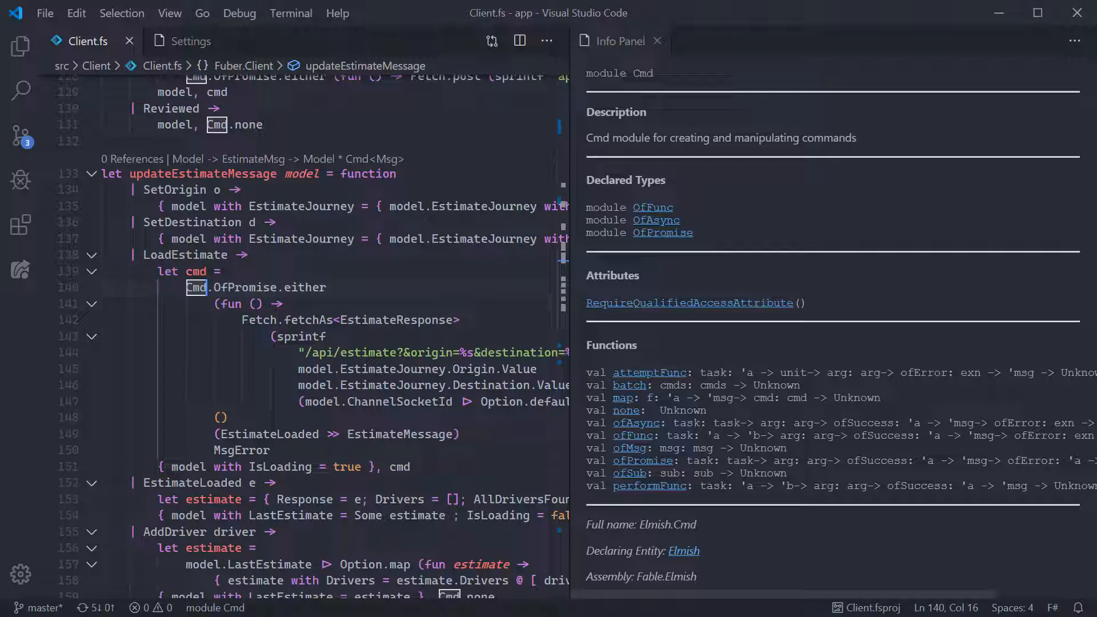
pyautogui.click(305, 287)
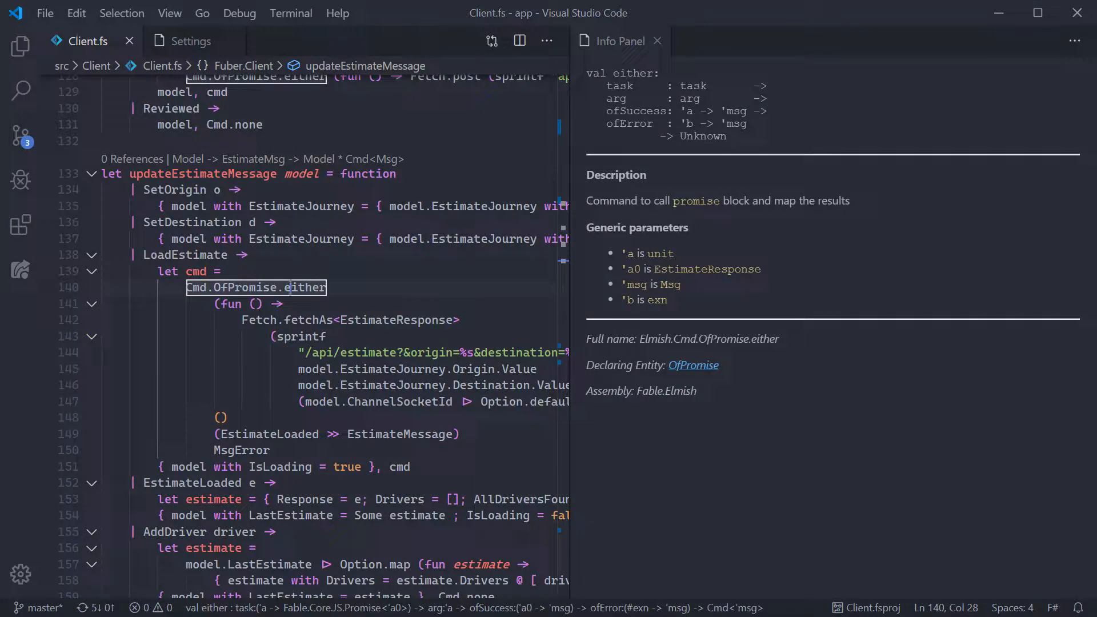
pyautogui.click(288, 320)
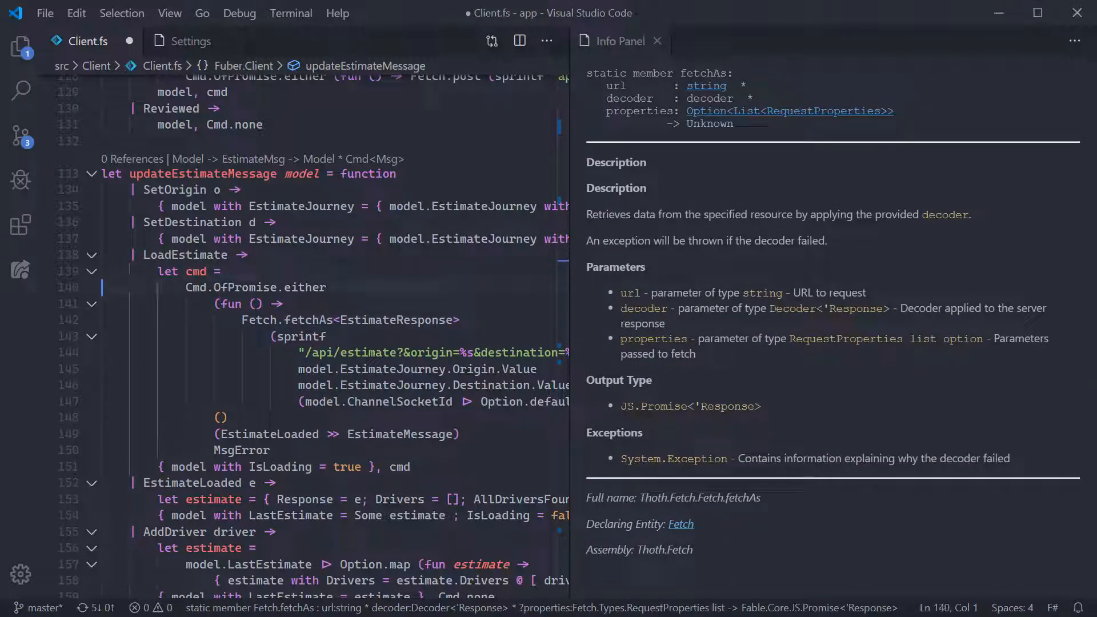
pyautogui.click(146, 483)
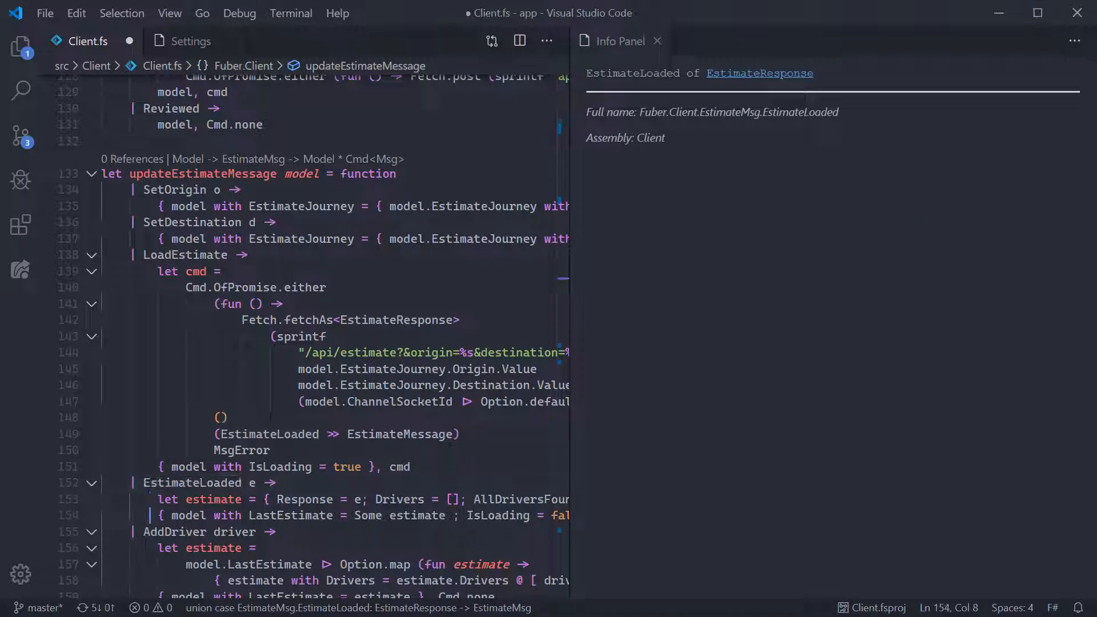
pyautogui.write('List')
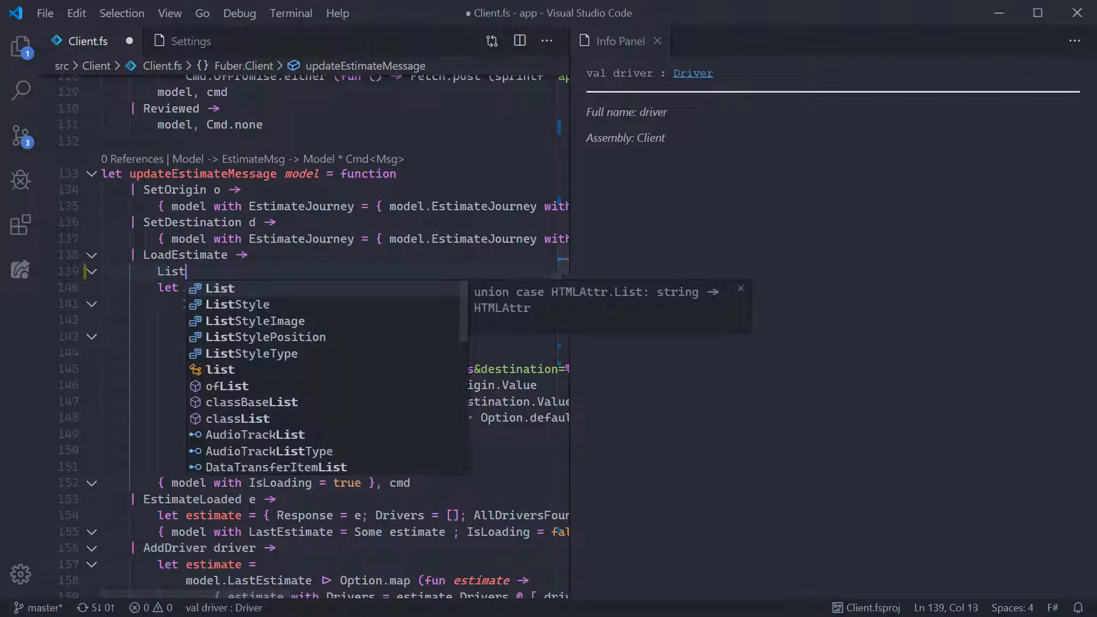
pyautogui.write('.map')
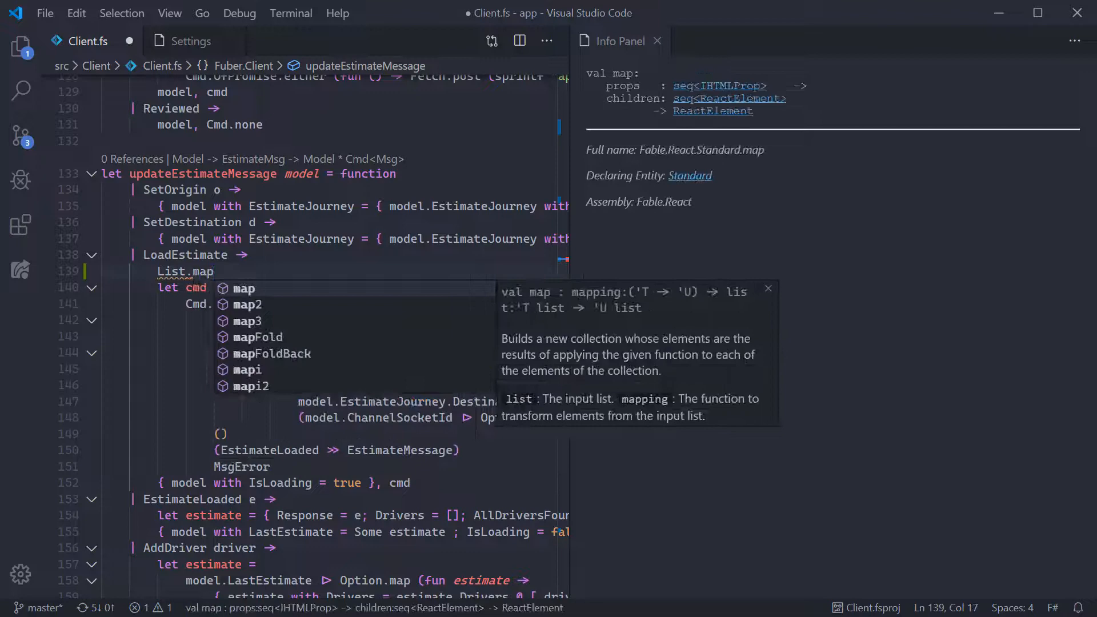